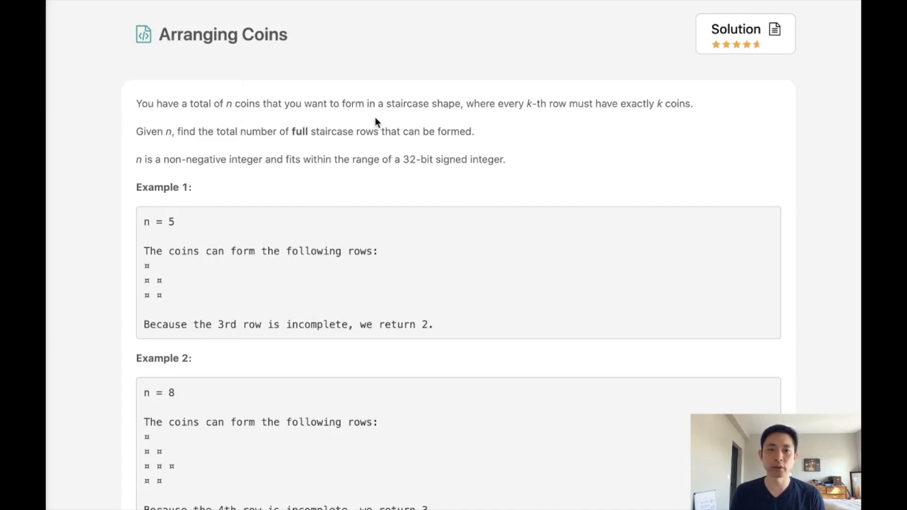
mouse_move(523, 125)
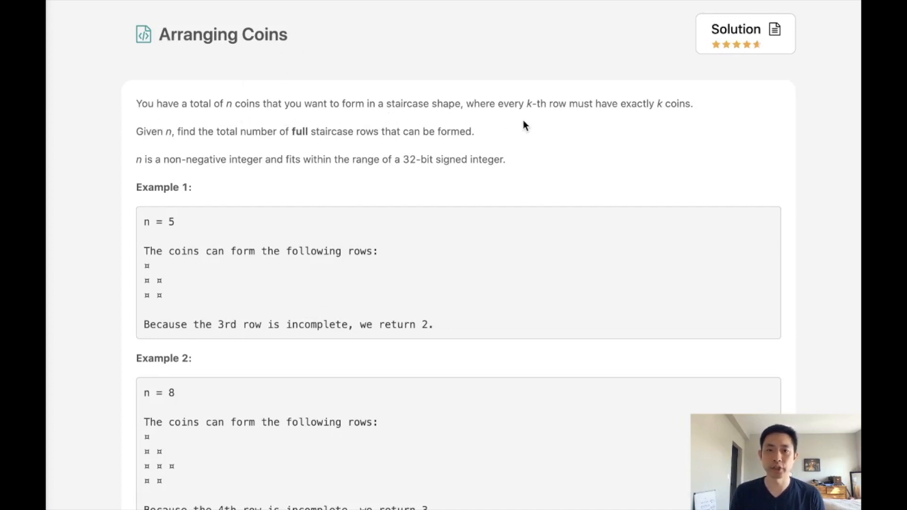
mouse_move(443, 261)
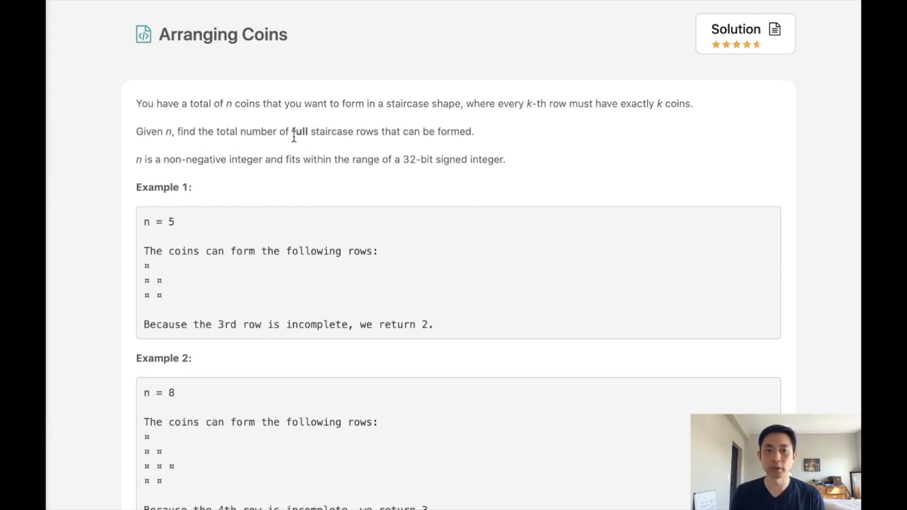
mouse_move(401, 147)
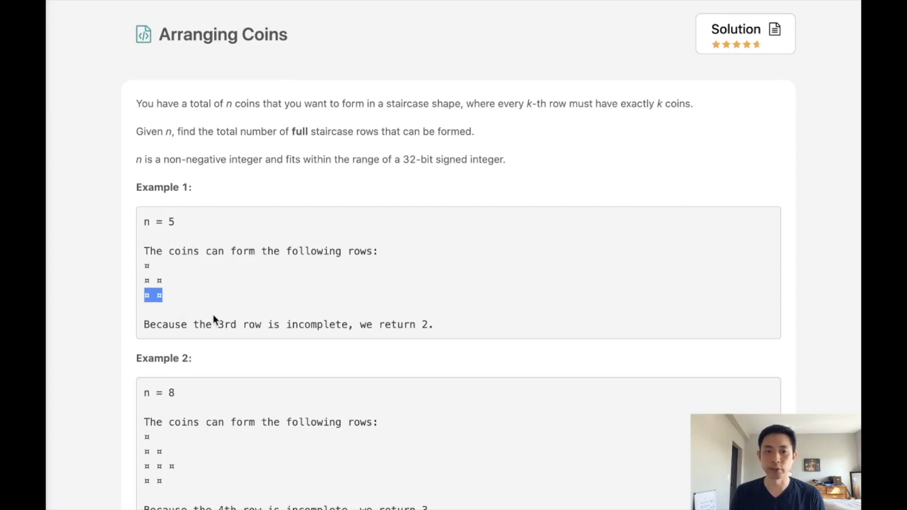
- Initialize the counters with 'stairs,coins,i = 0,1,1' in arrangeCoins
scroll(down, 3)
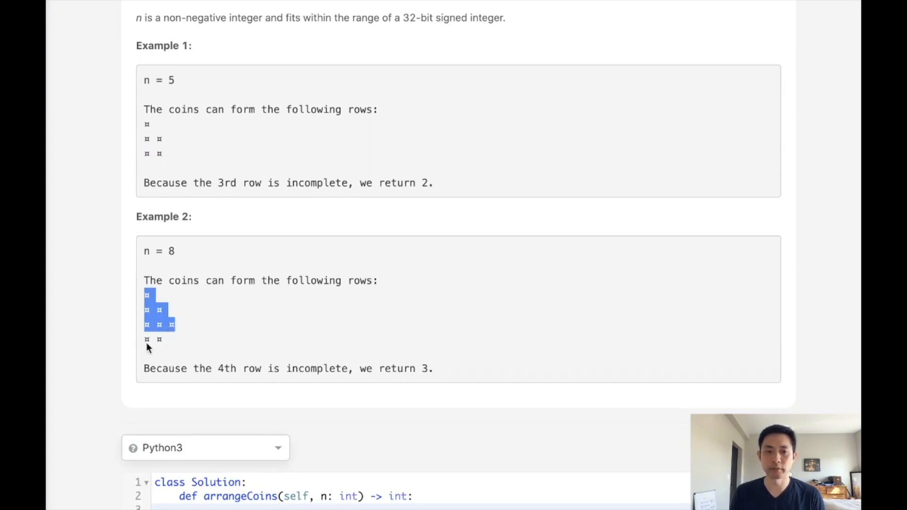
scroll(down, 3)
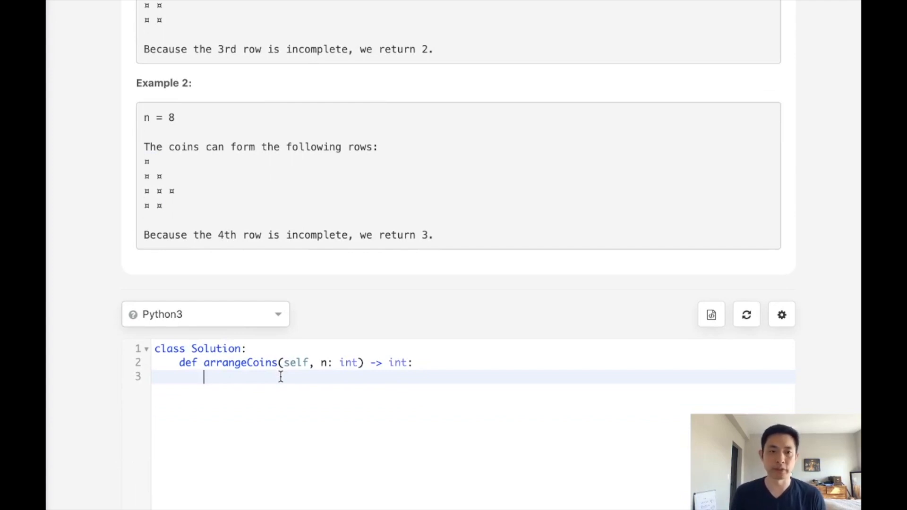
mouse_move(385, 371)
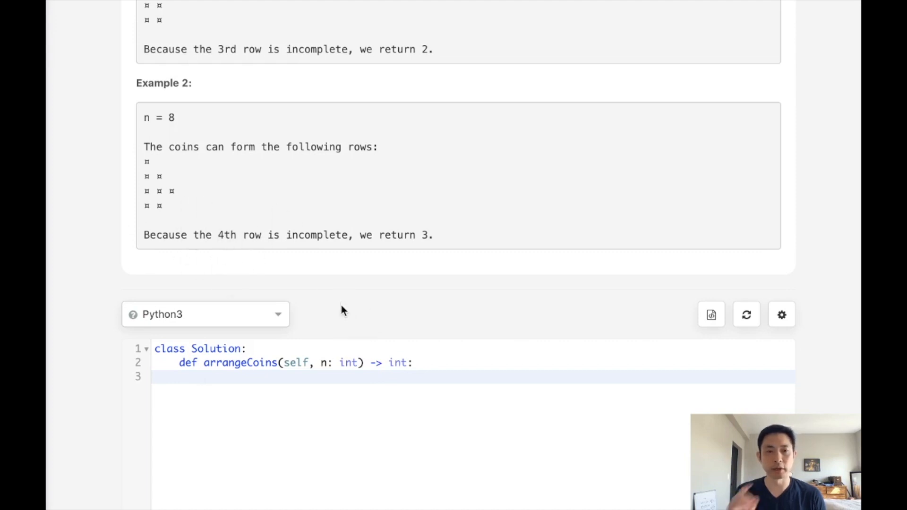
mouse_move(323, 406)
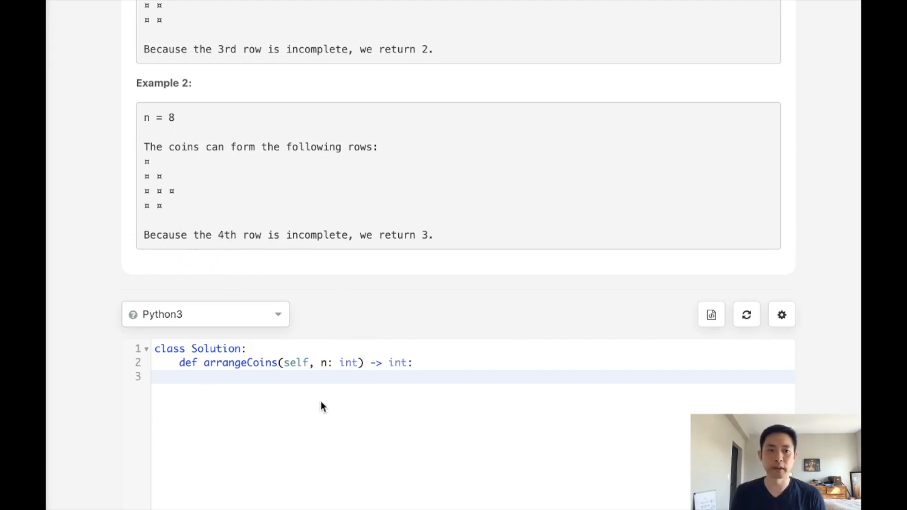
mouse_move(177, 125)
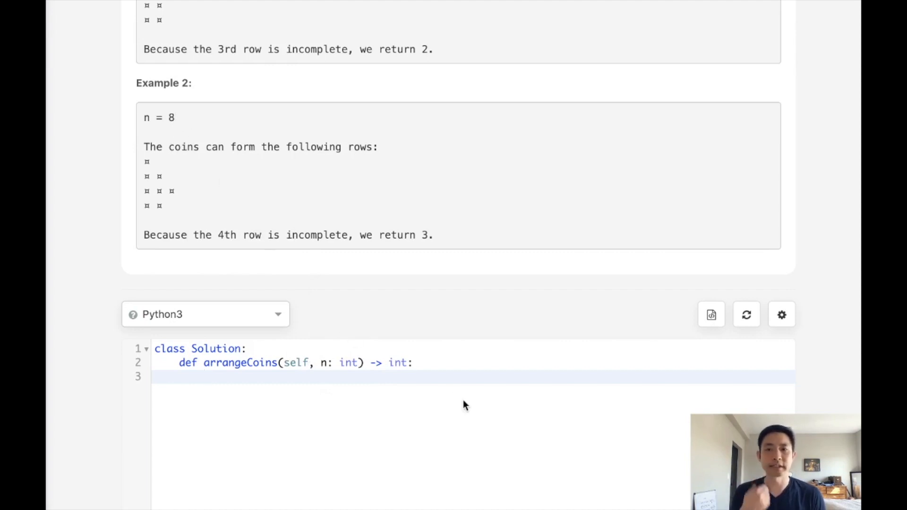
text(stairs)
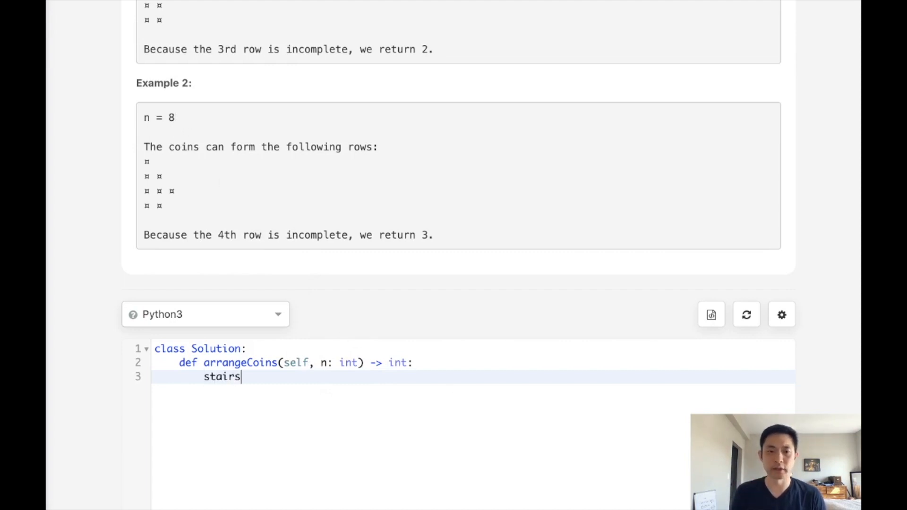
text(,)
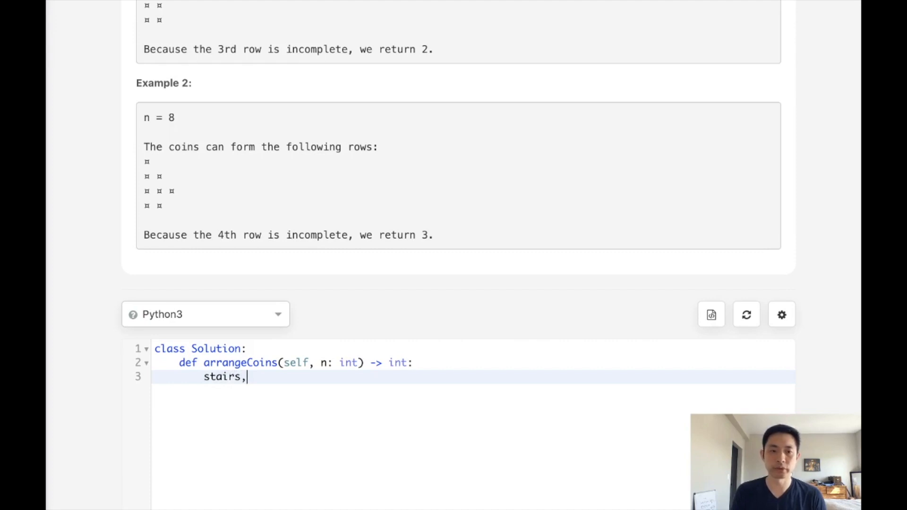
text(coins,)
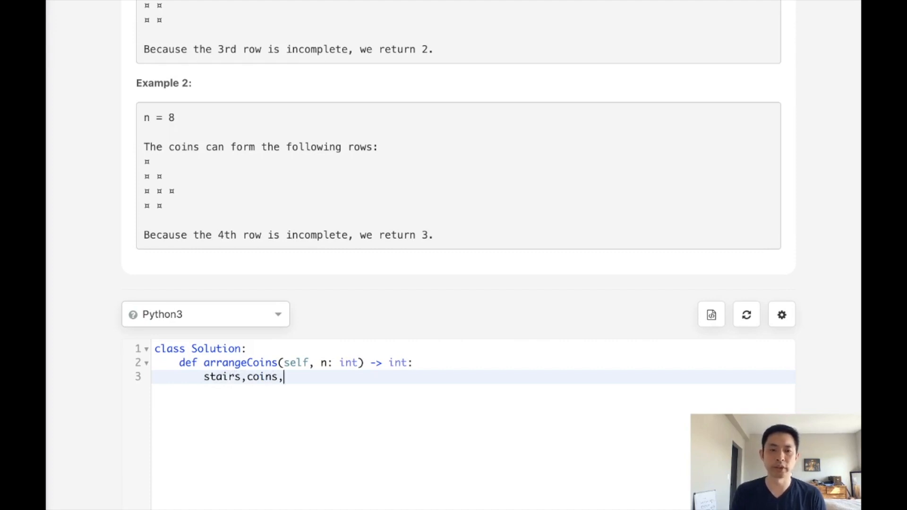
text(i =)
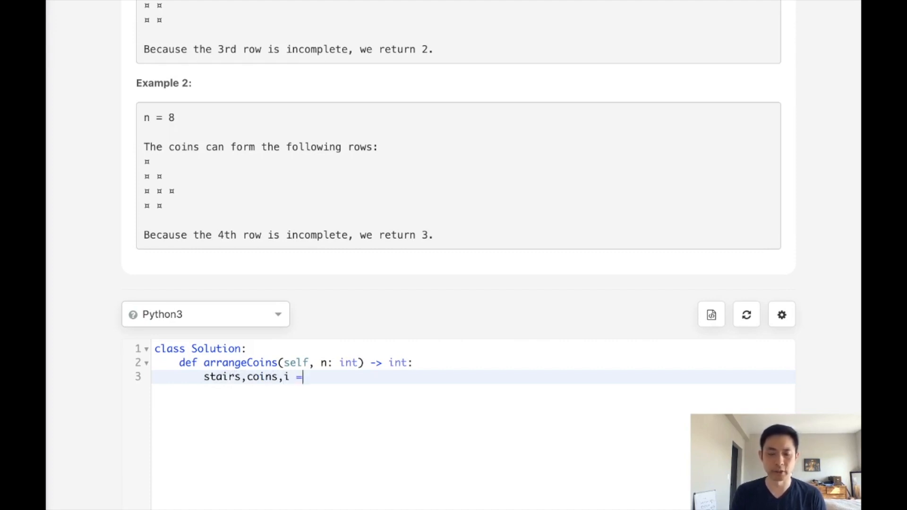
text(0)
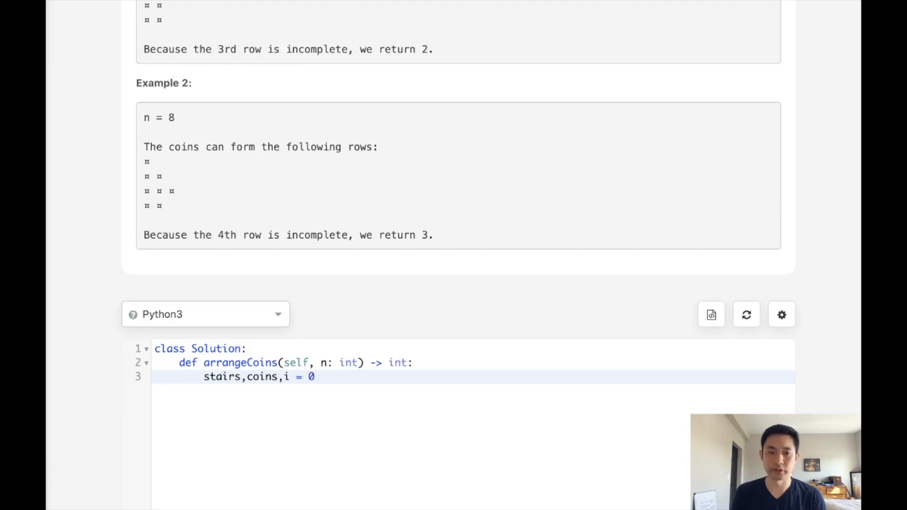
text(,1,)
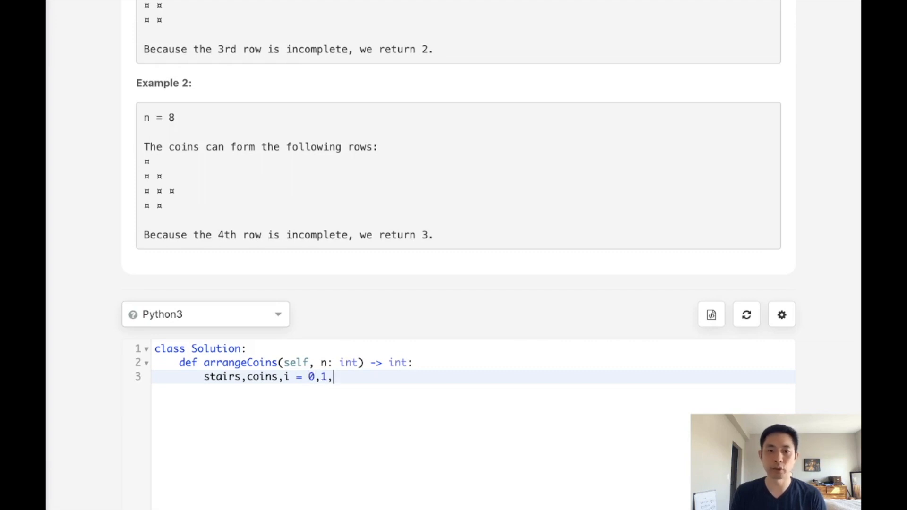
text(1)
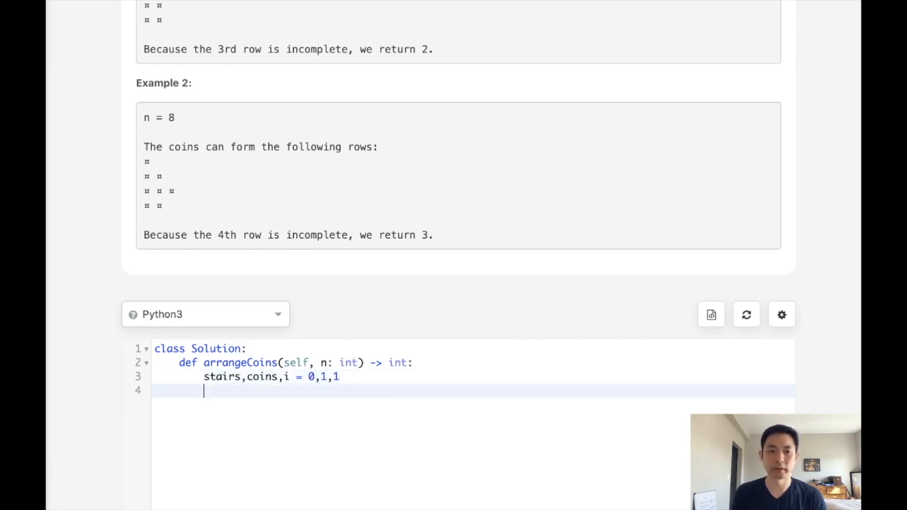
- Add a 'while coins <= n:' loop incrementing stairs, i and coins, then return stairs
text(while)
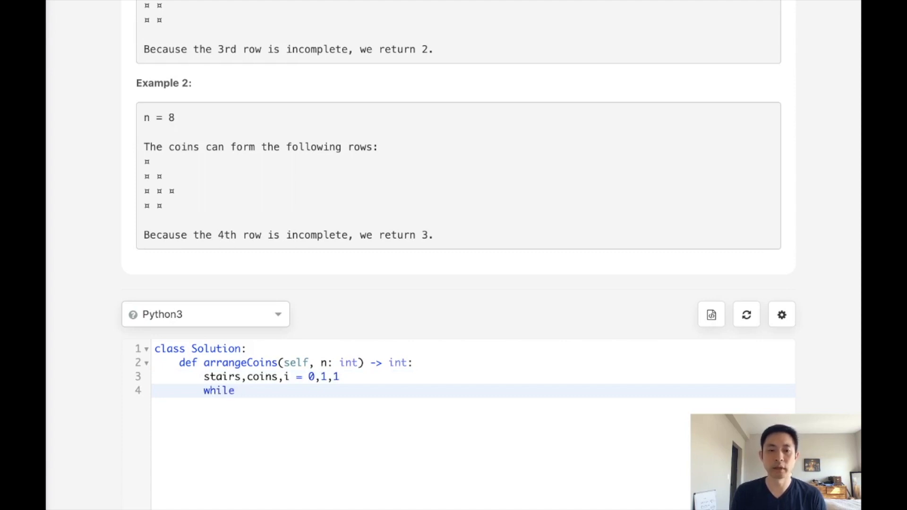
text(coin M)
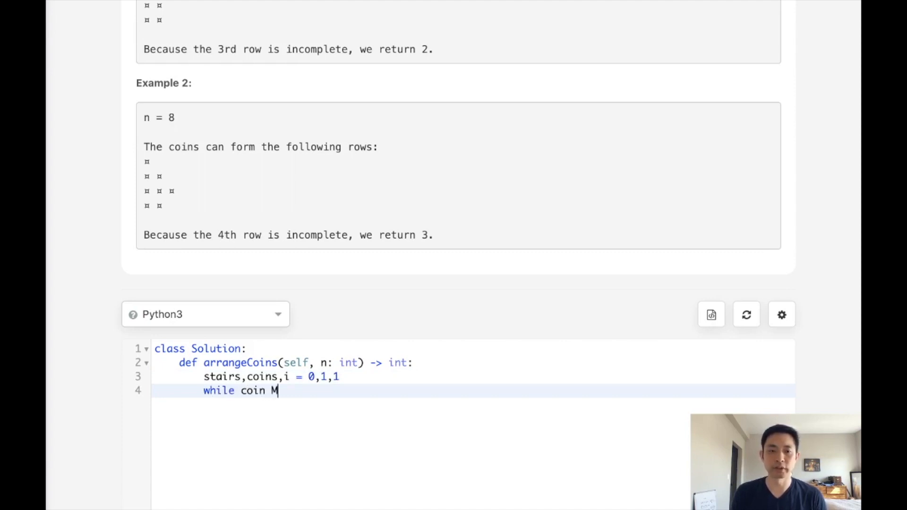
text(<=)
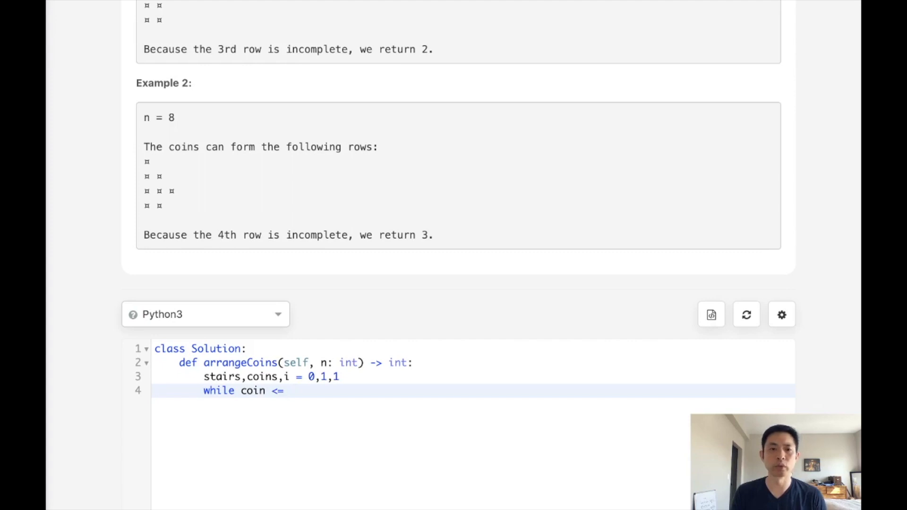
text(n:)
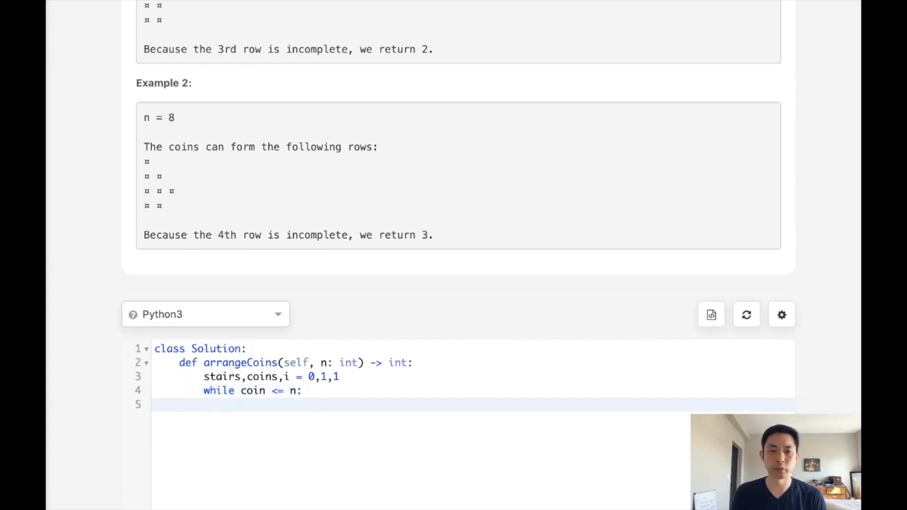
text(stairs += 1)
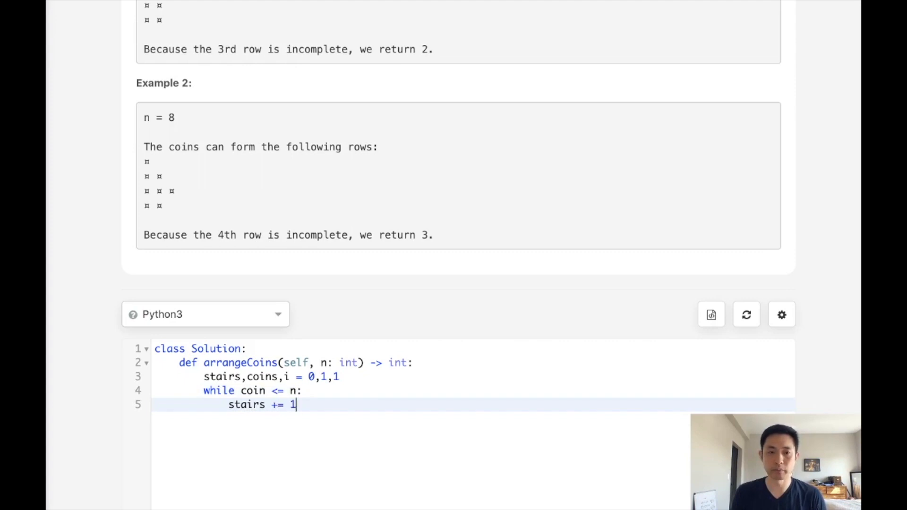
text(coins +)
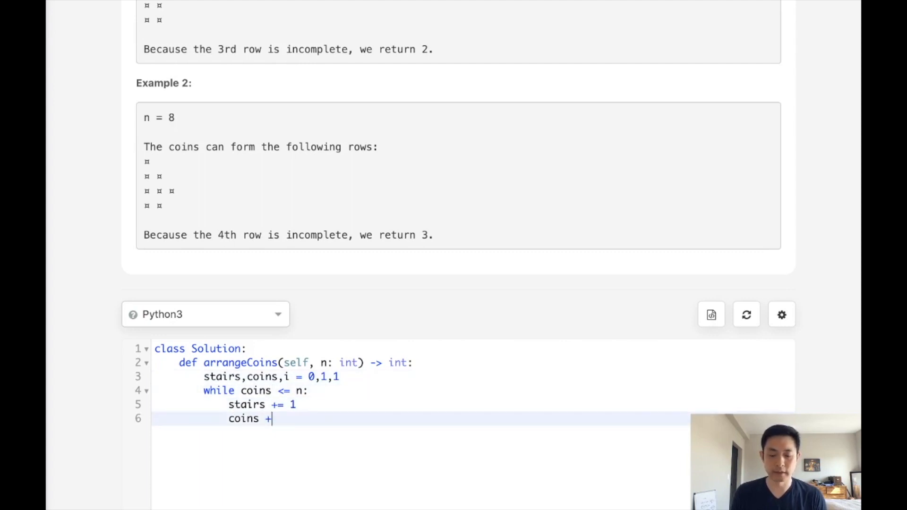
text(= i)
text(i)
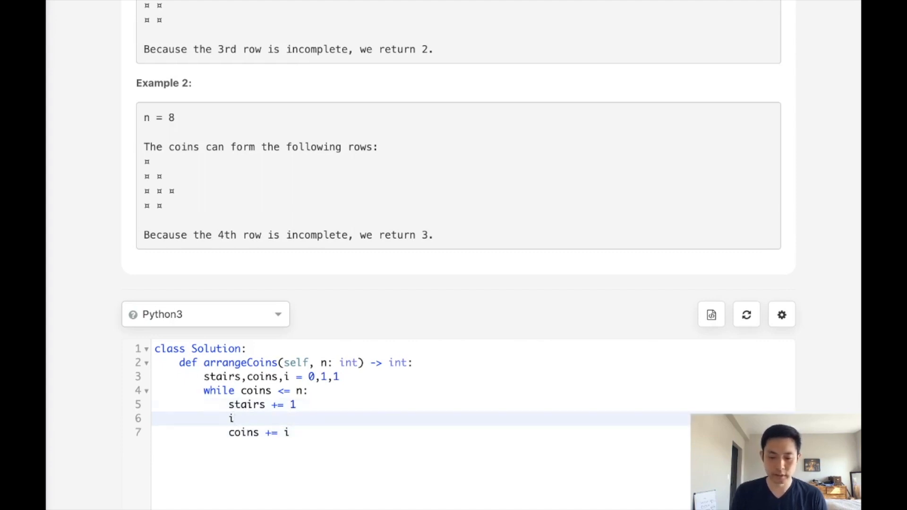
text(+= 1)
text(return)
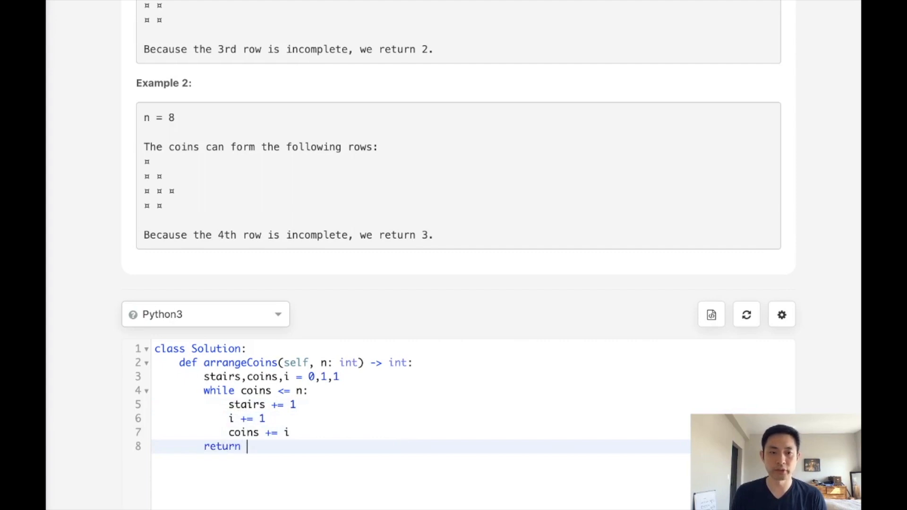
text(stairs)
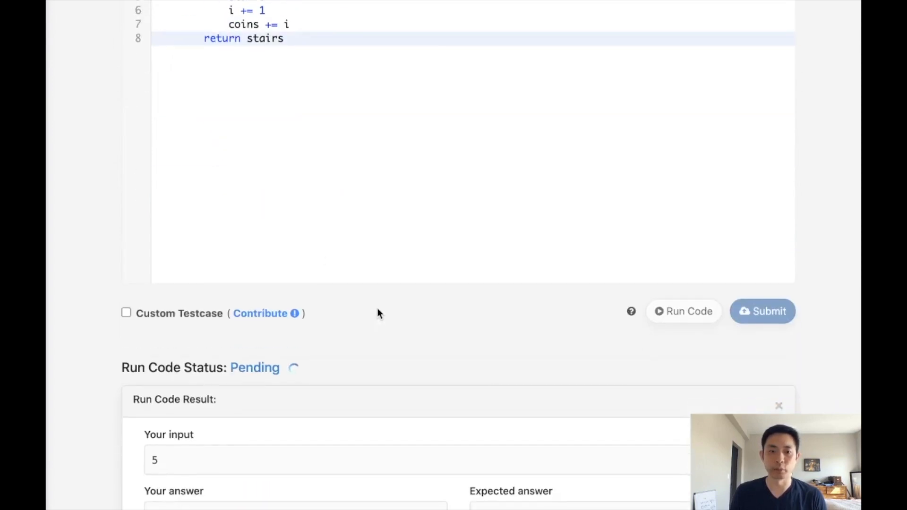
- Check the run on input 5 returns 2 and submit the loop solution for an Accepted result
scroll(down, 3)
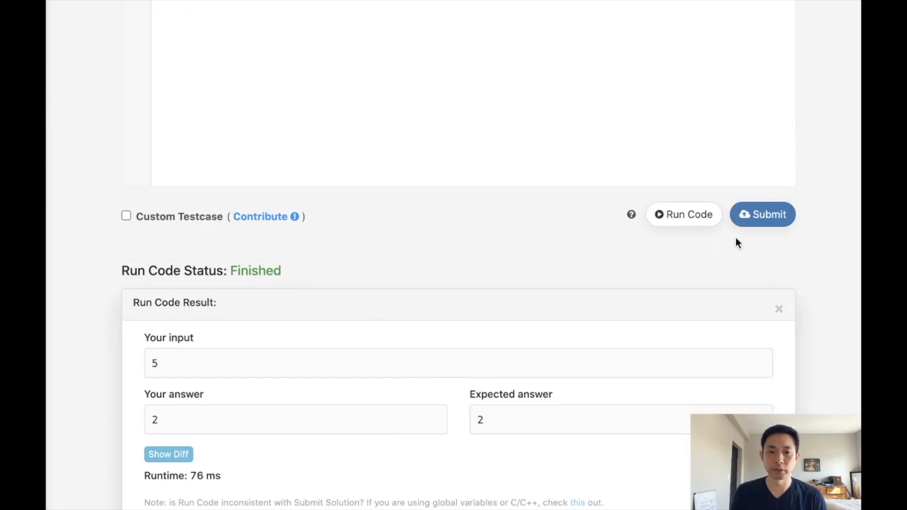
click(762, 215)
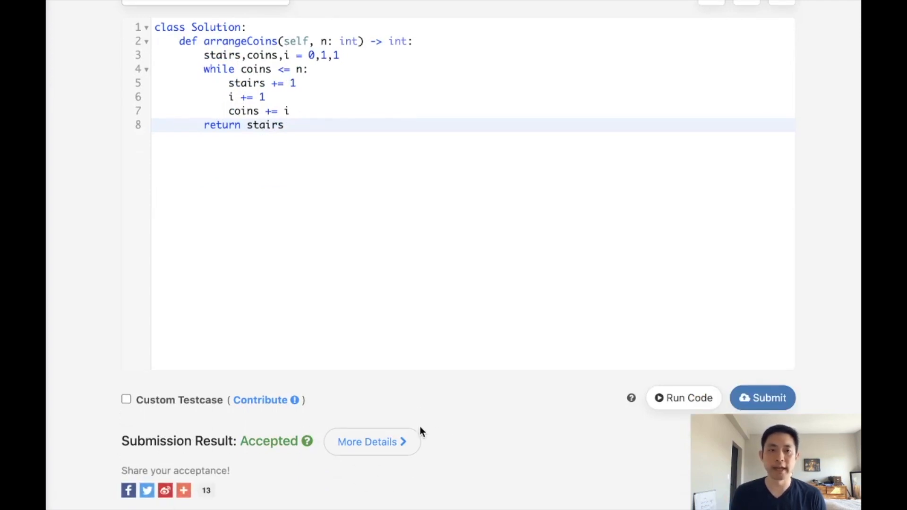
mouse_move(422, 325)
text(# (k*(k+1)) // 2)
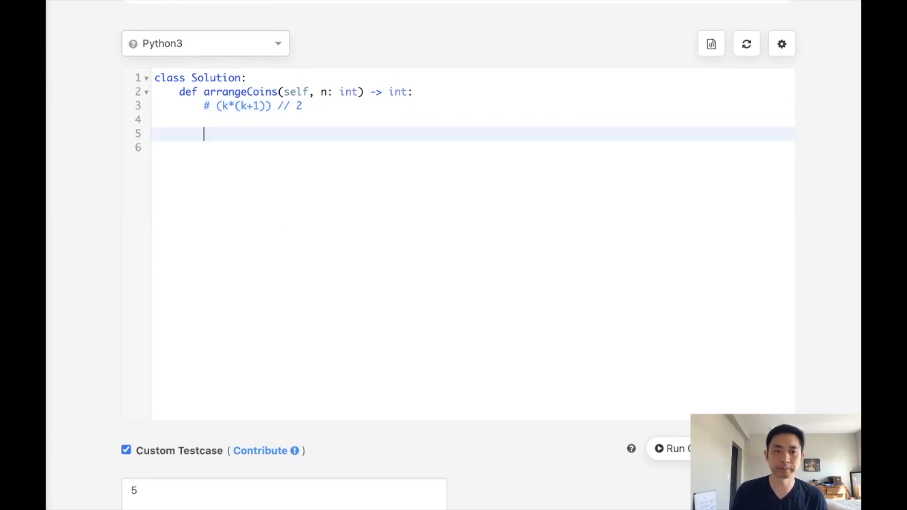
- Set bounds 'l,r = 0,n' and loop 'while l<=r:' computing mid = (l+r)//2
text(l,r = 0,)
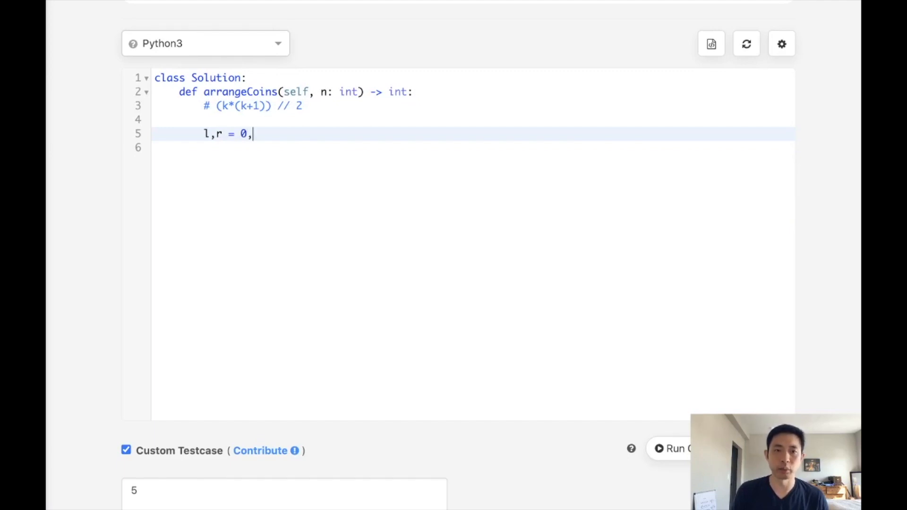
text(n)
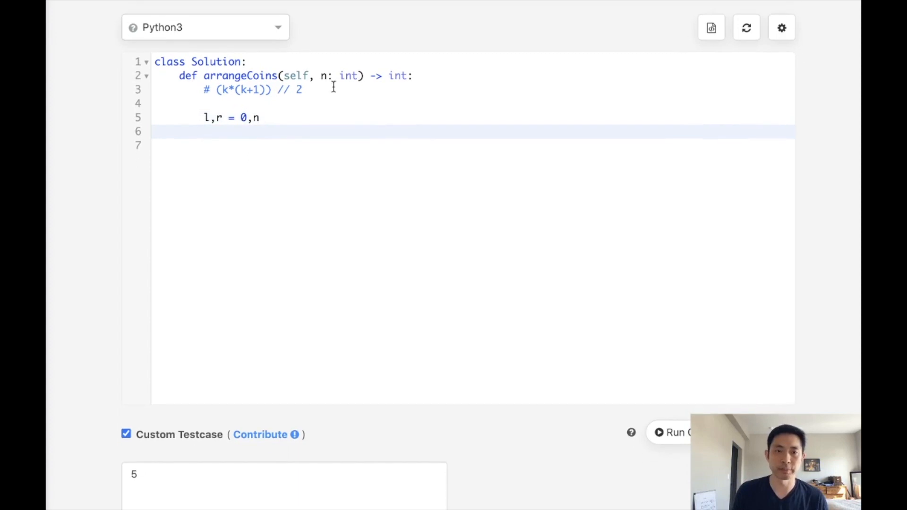
text(w)
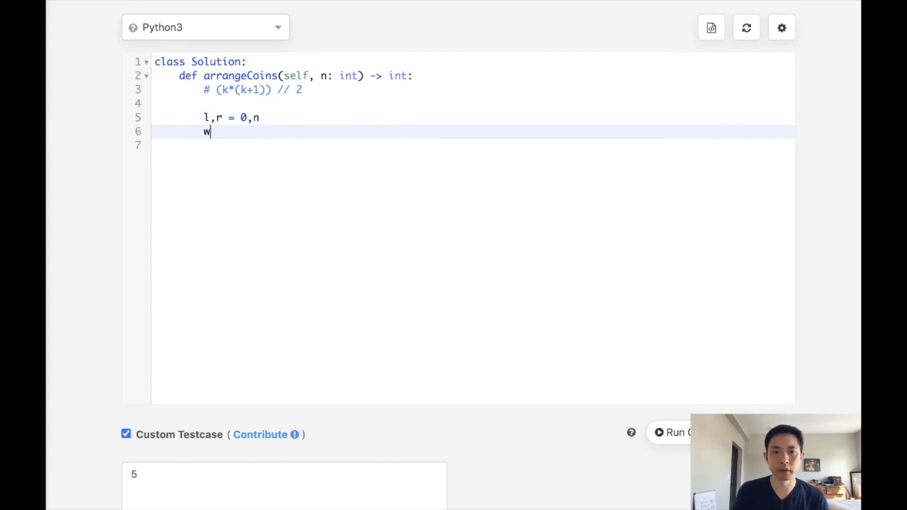
text(hile l<)
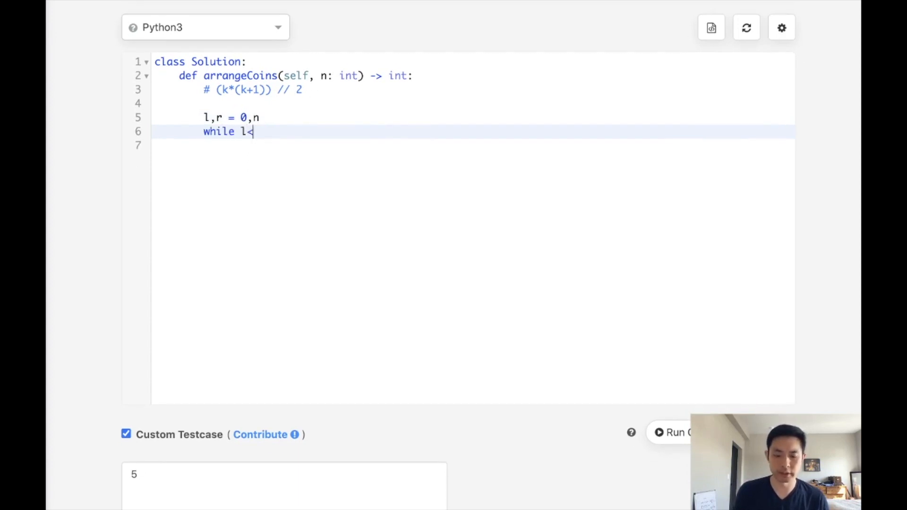
text(=r:)
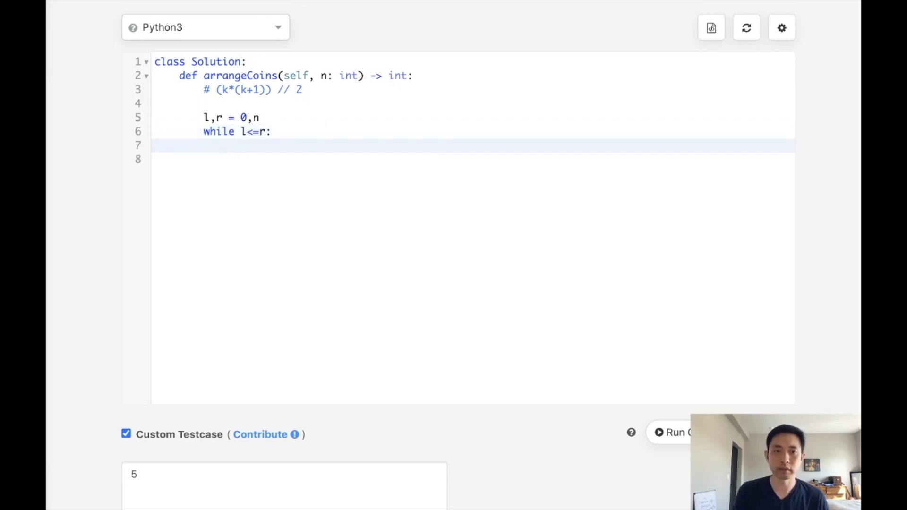
text(mid)
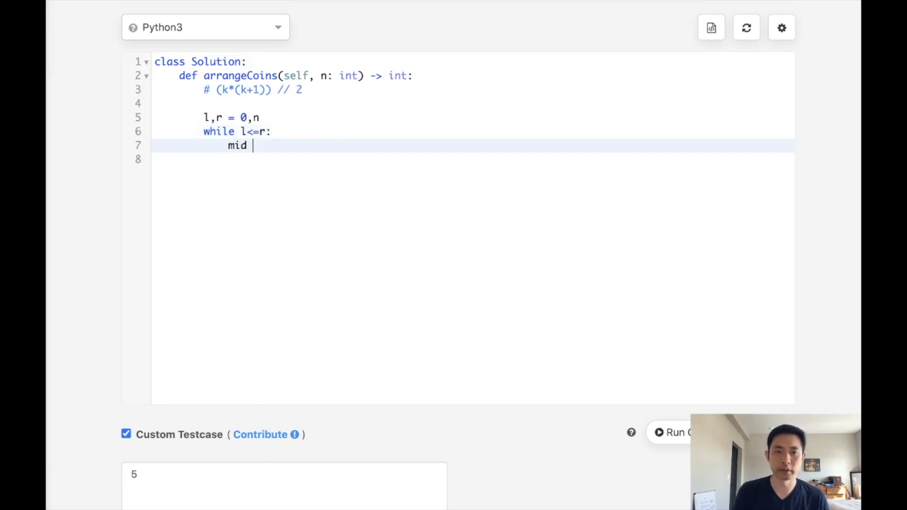
text(= ())
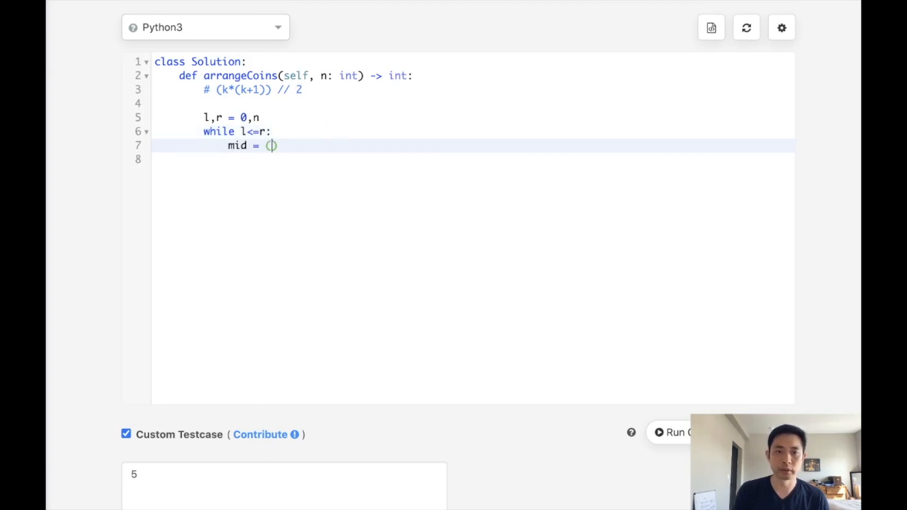
text(l+r)/)
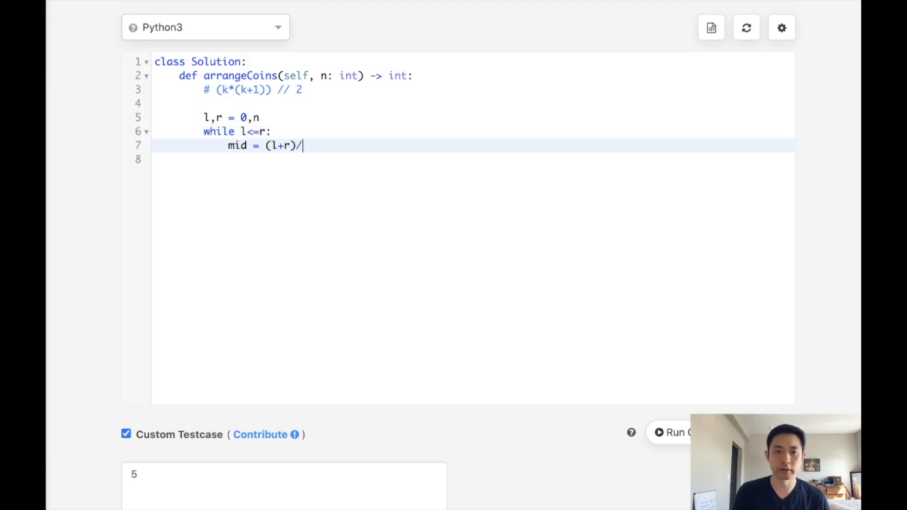
text(/2)
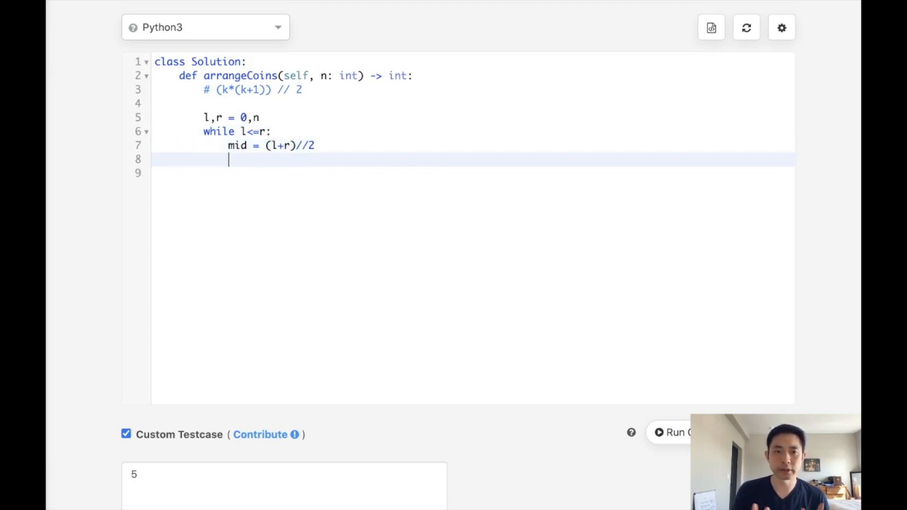
- Compute coins = mid*(mid+1)//2 for the candidate row count
text(coins =)
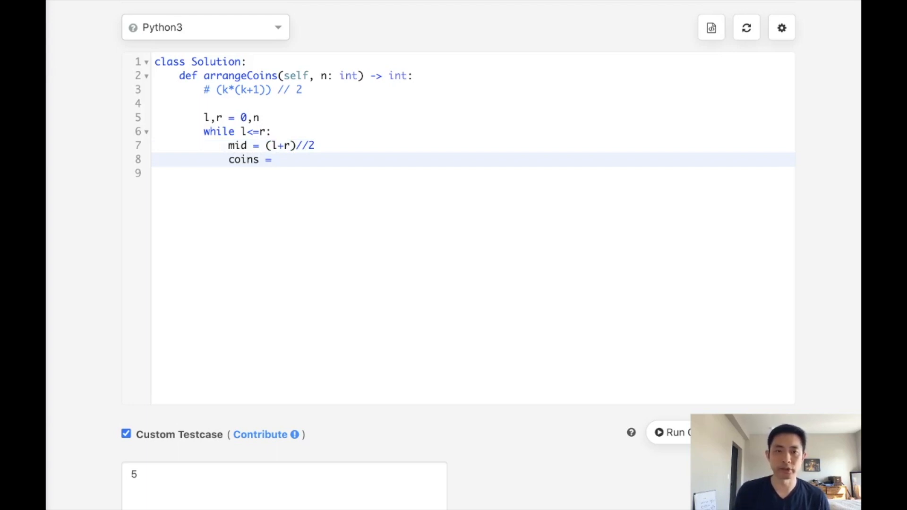
text((mid)*(mid_))
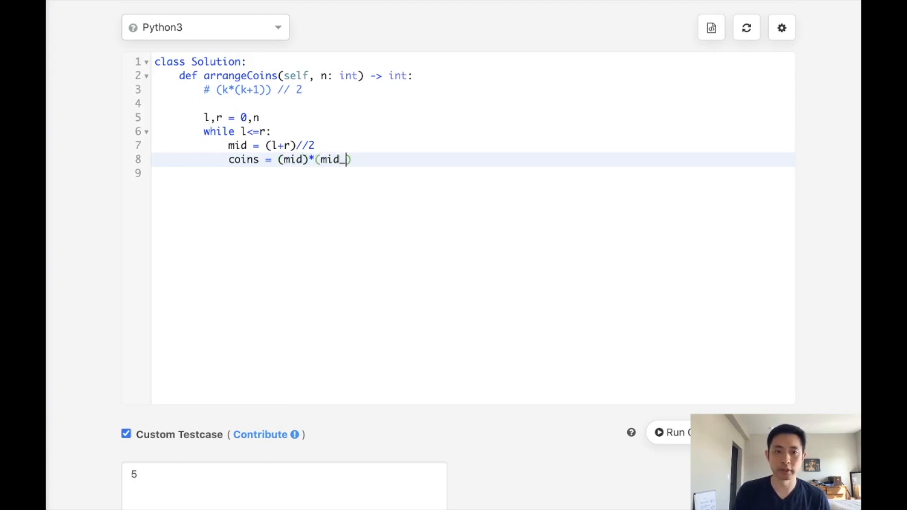
text(+1))
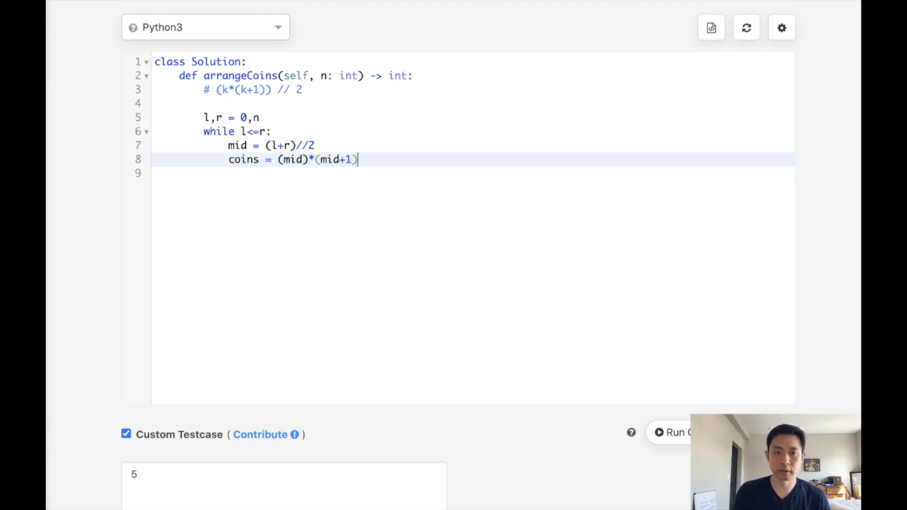
text(//2)
click(472, 172)
text(if)
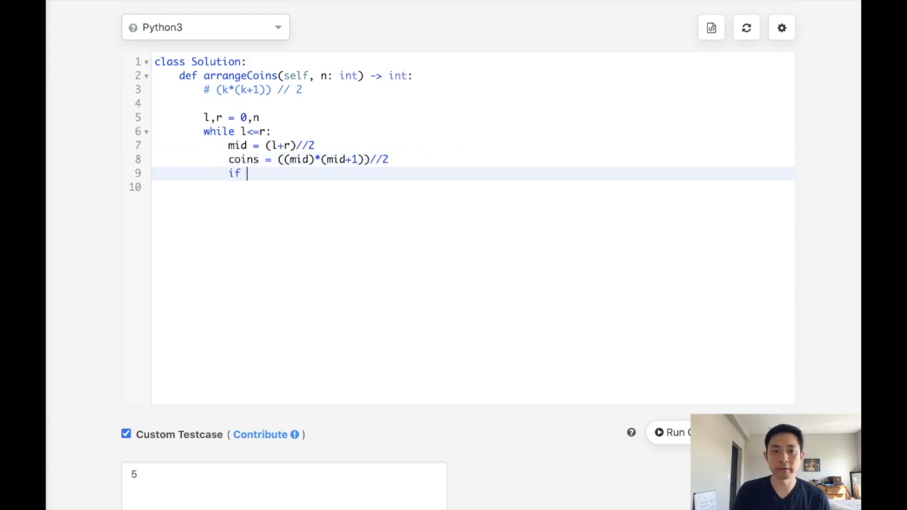
- Return mid when coins == n, and in the 'elif coins < n:' branch adjust the bound to mid
text(coins == n:)
click(472, 187)
text(return)
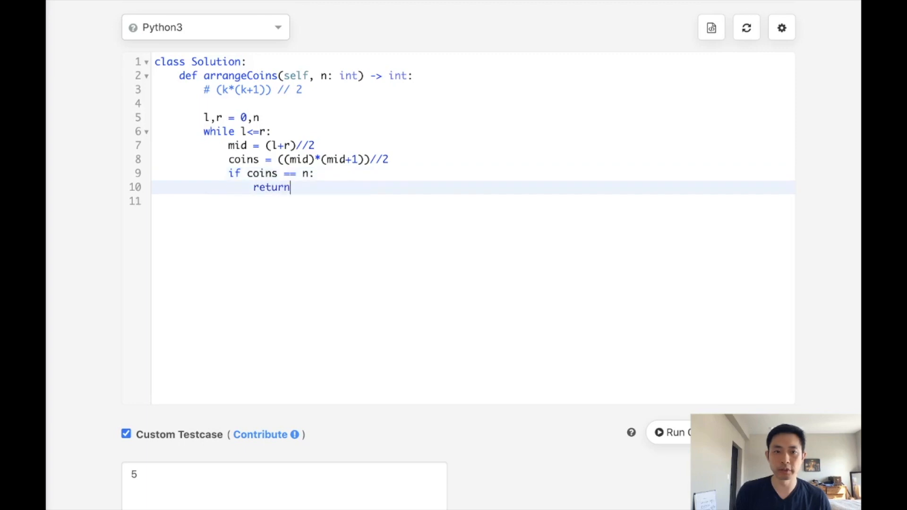
text(mid)
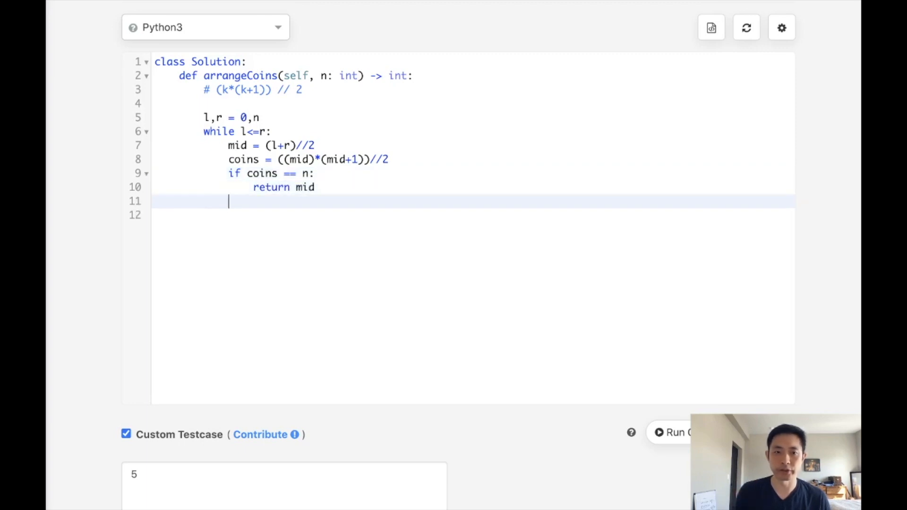
text(elif)
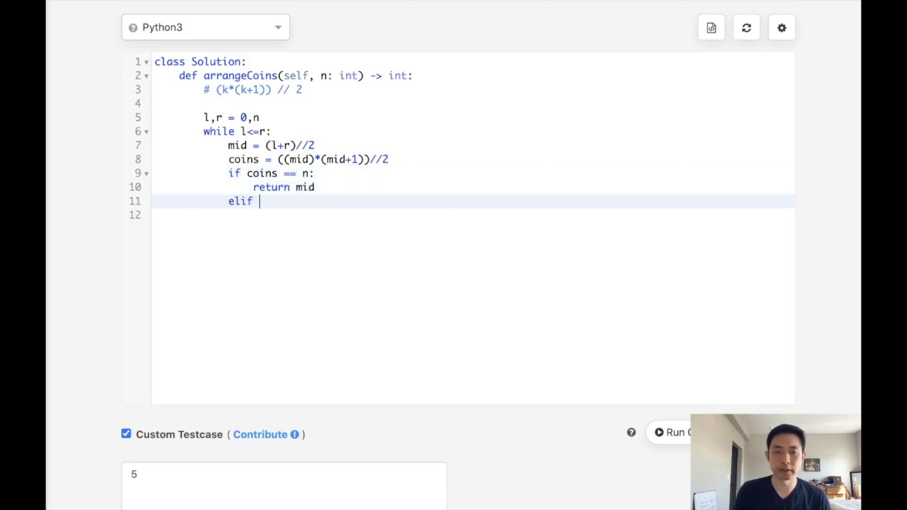
text(coins)
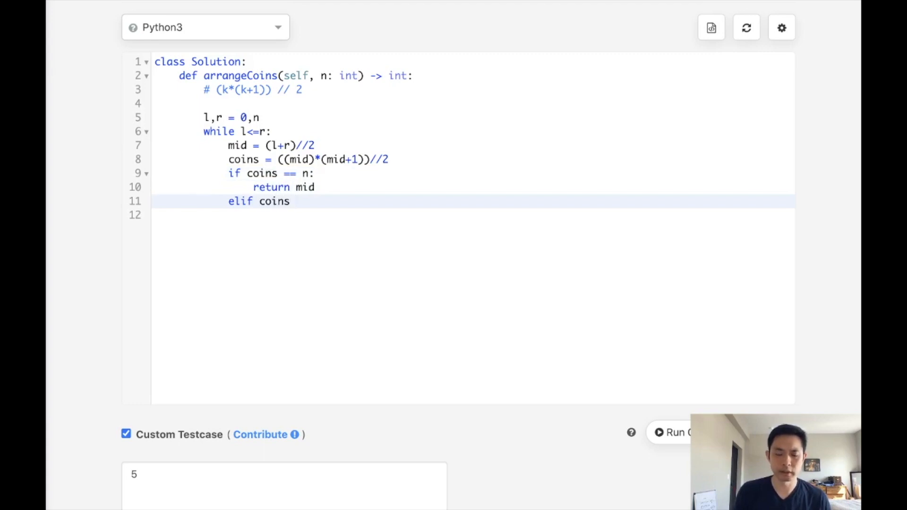
text(<)
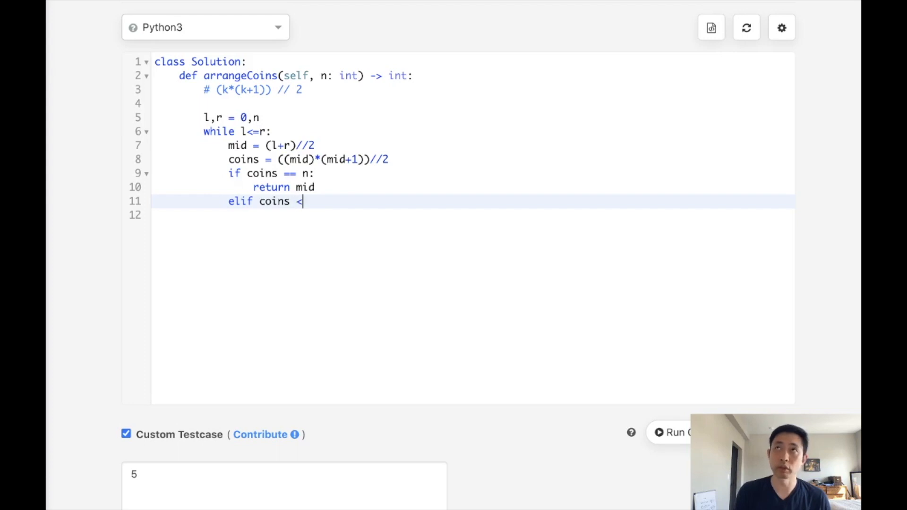
text(n:)
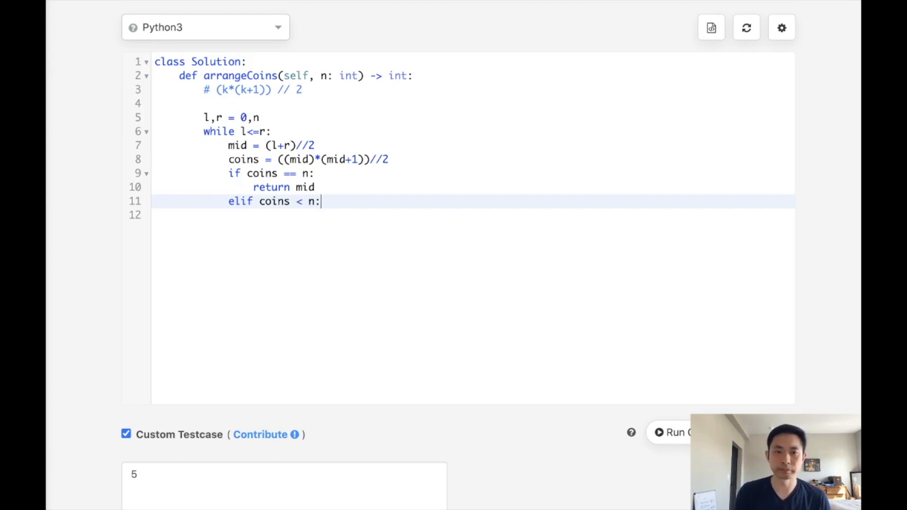
key(Backspace)
text(r)
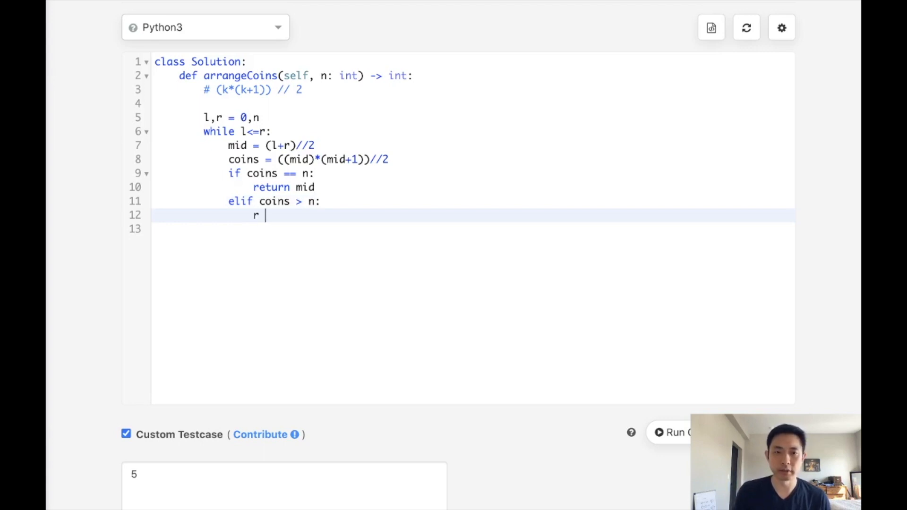
text(= mid - 1)
click(472, 228)
text(else:)
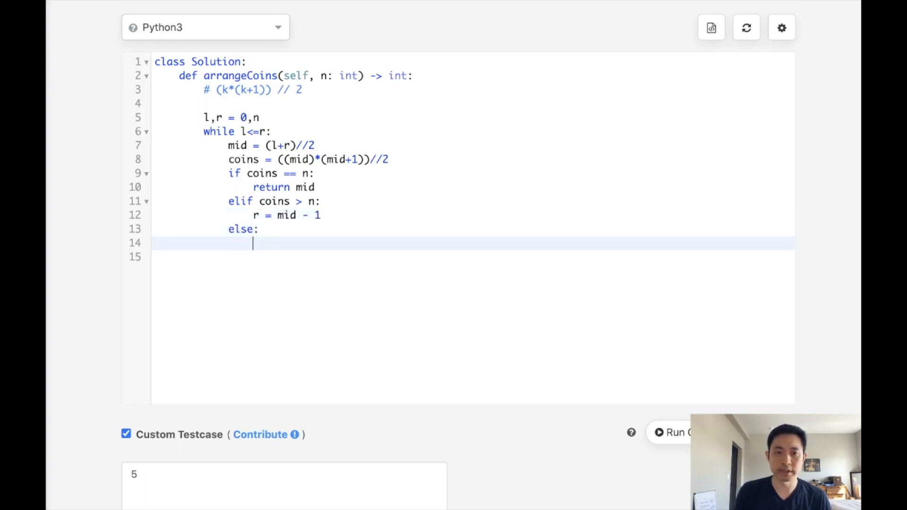
- Otherwise set 'l = mid + 1', and return r after the loop
text(l =)
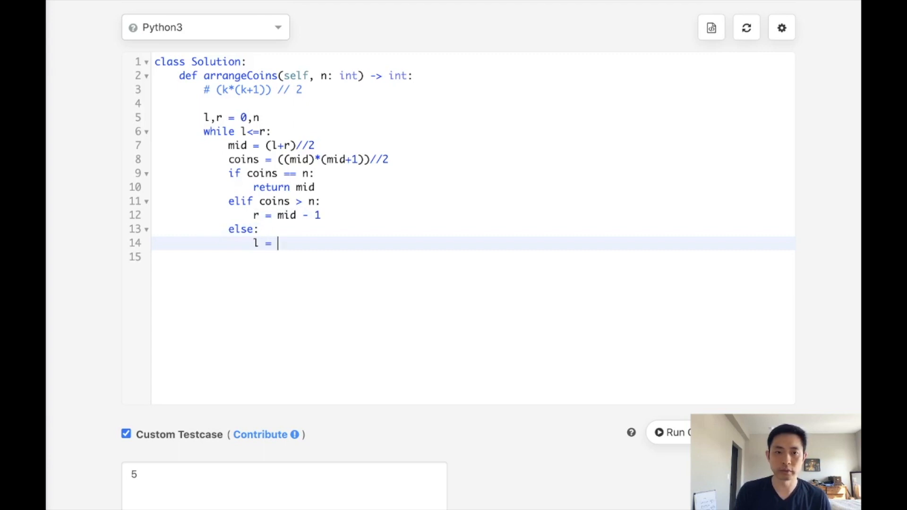
text(mid + 1)
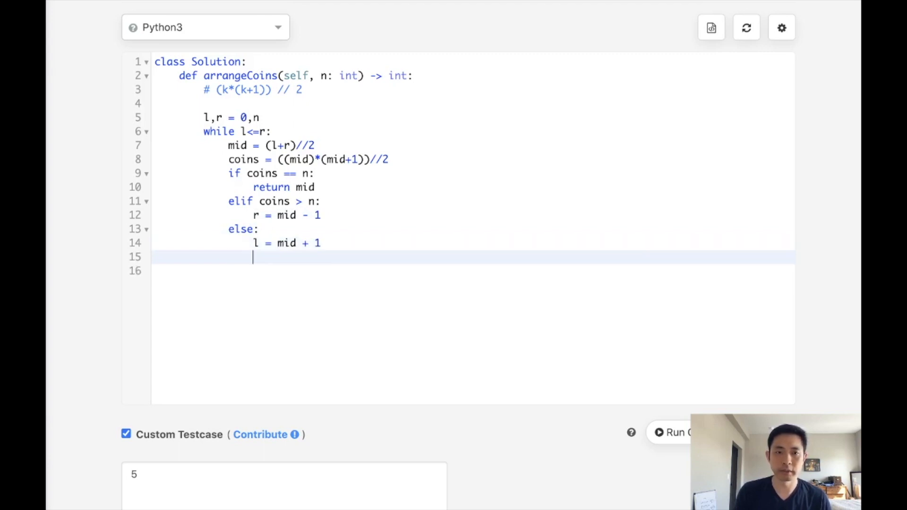
text(return)
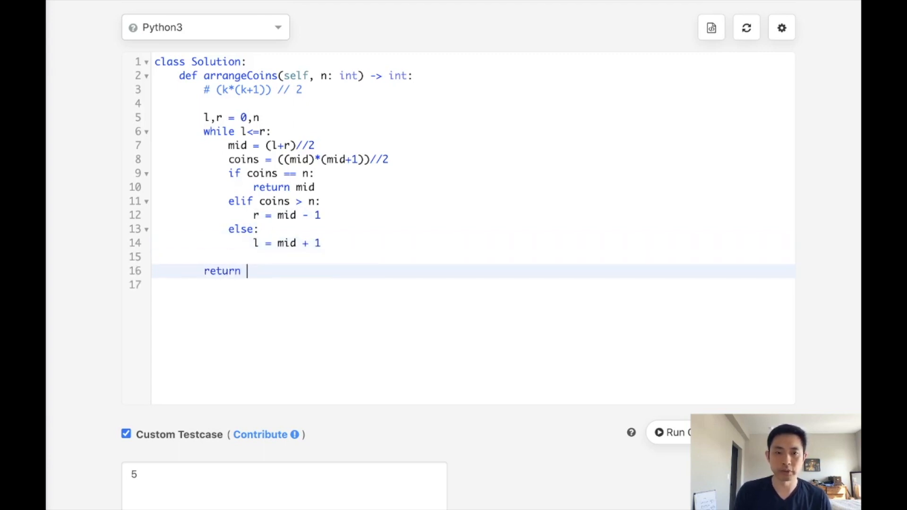
text(r)
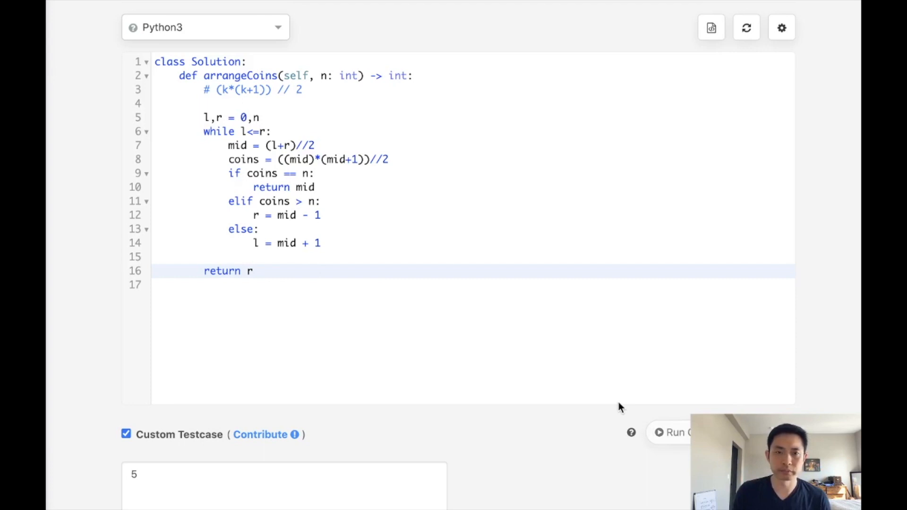
- Clear the binary search body, leaving a bare return line in arrangeCoins
scroll(down, 3)
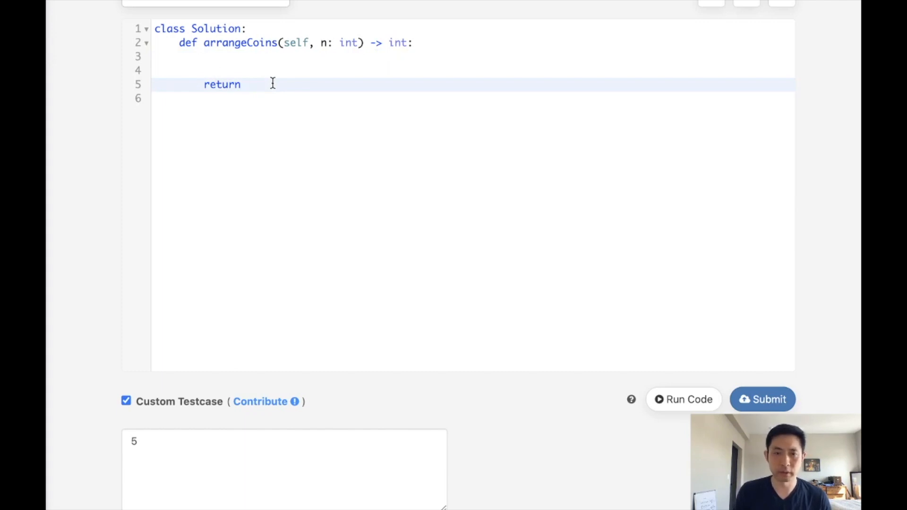
- Write the closed-form line 'return int(-1 + sqrt(1+8n) / 2)'
text(-1)
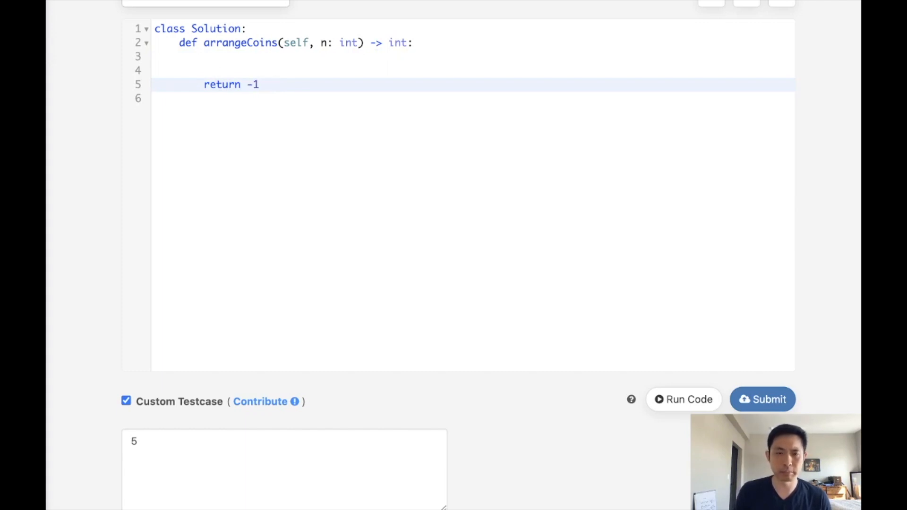
text(+ squ)
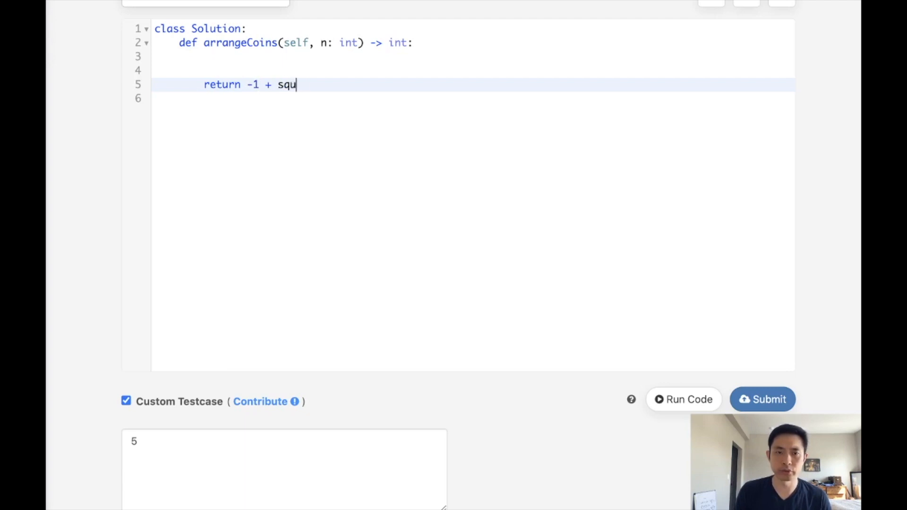
text(rt())
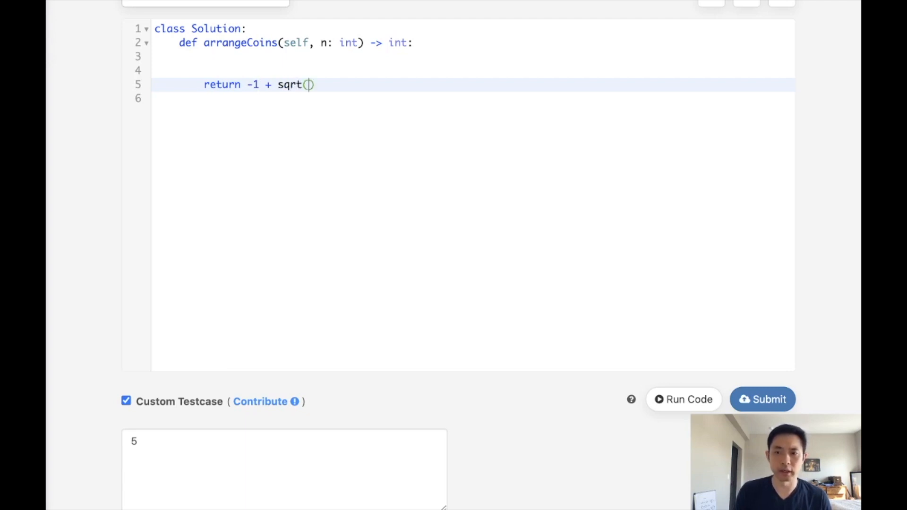
text(1+8n)
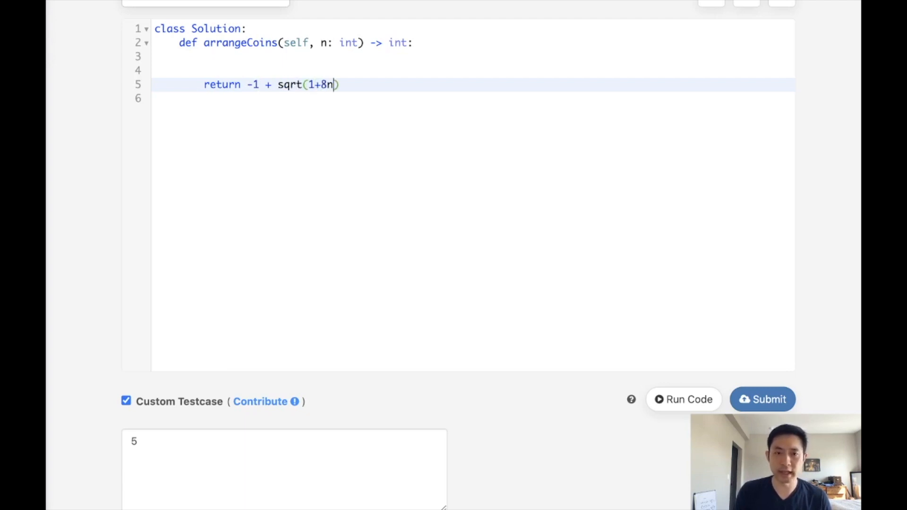
text(.)
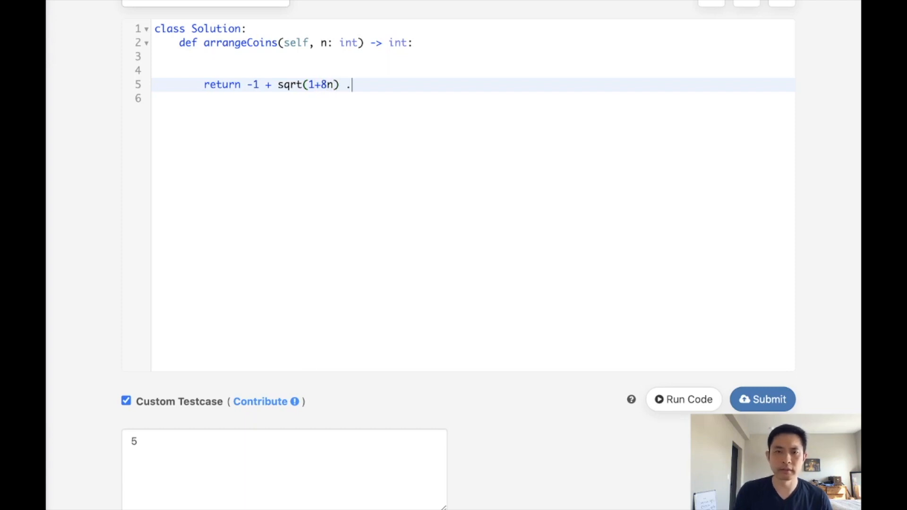
text(/)
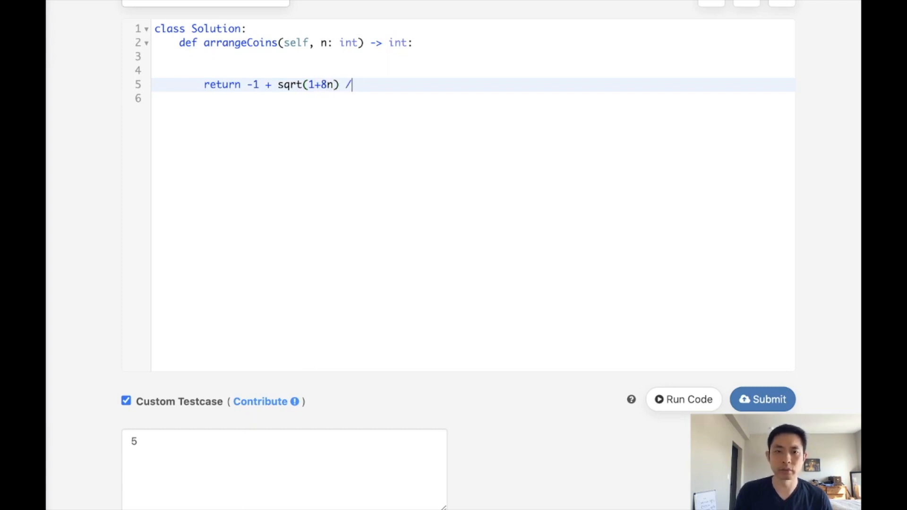
text(2)
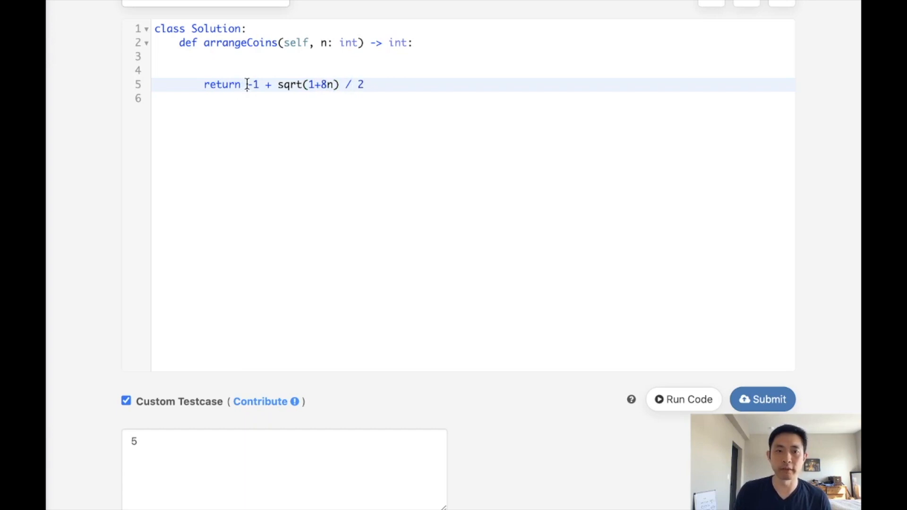
text(int()
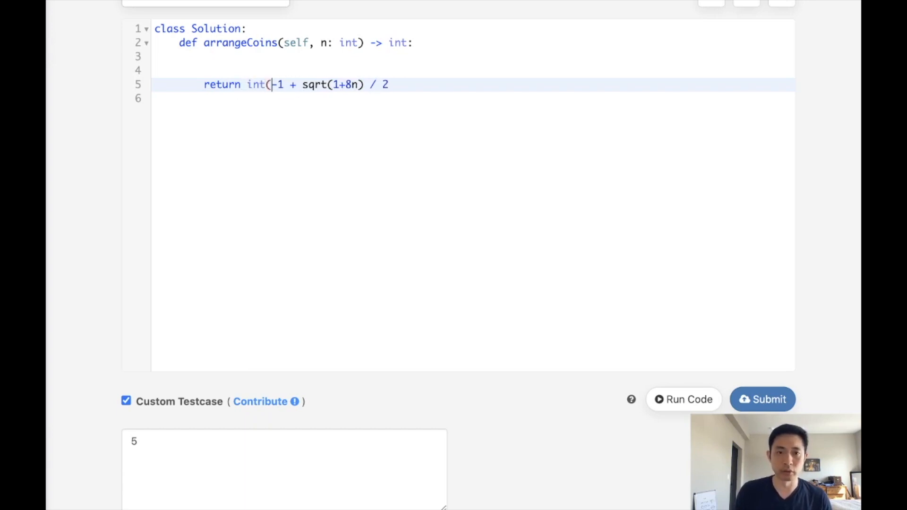
text())
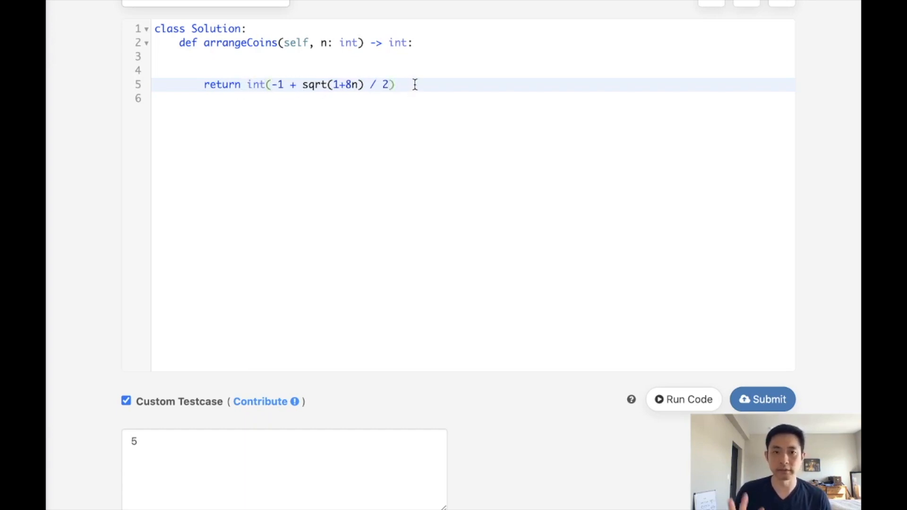
mouse_move(386, 109)
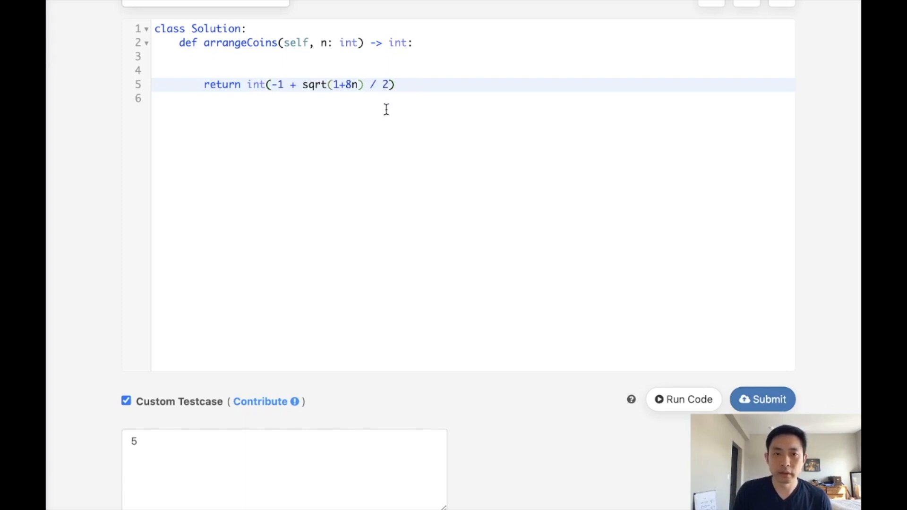
mouse_move(422, 98)
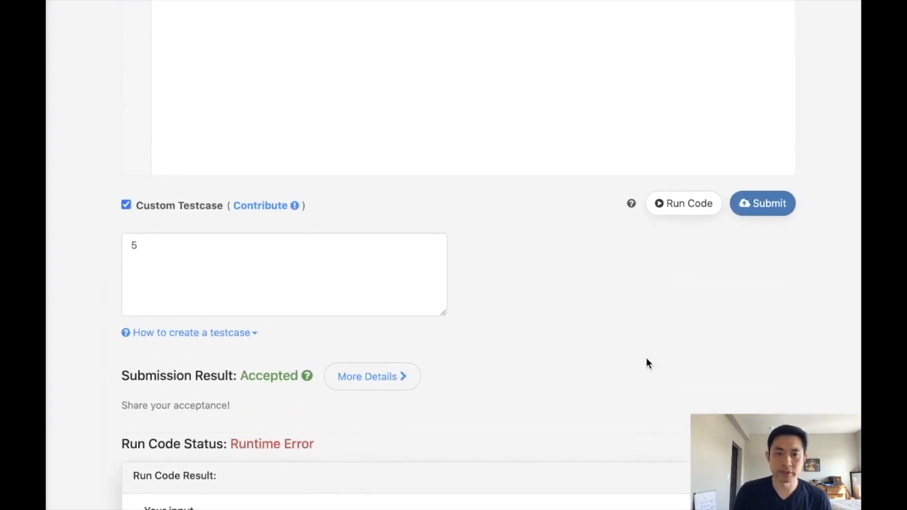
- Correct the formula to int((-1 + sqrt(1+8*n)) / 2) so input 5 yields 2
scroll(up, 3)
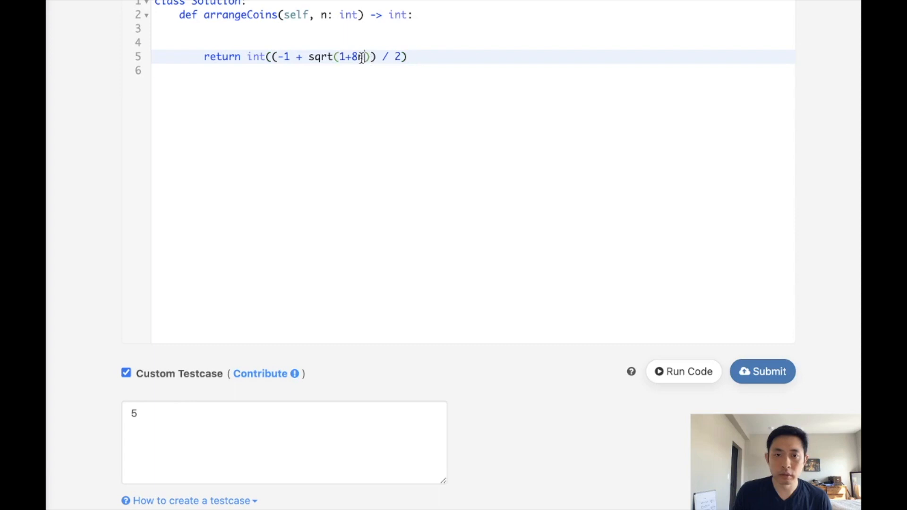
text(*n)
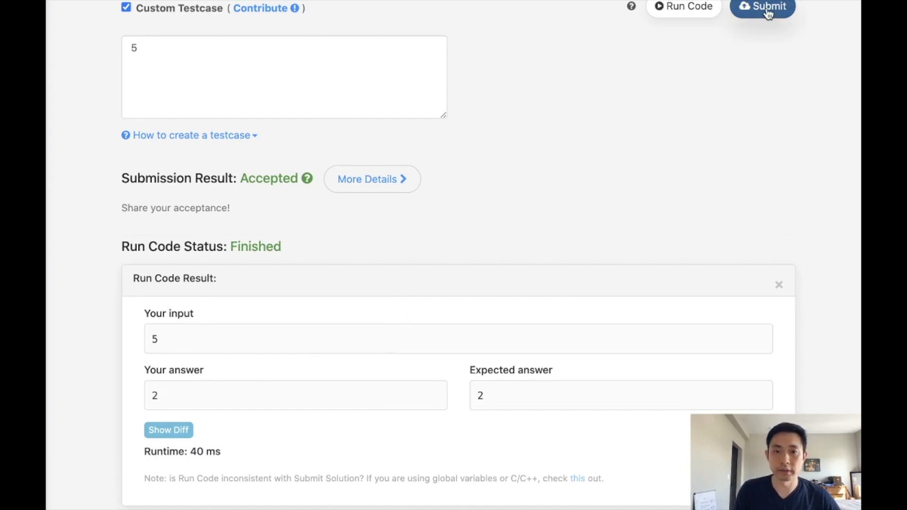
- Submit the formula solution, then try the minus root and see it return -3 for input 5
click(762, 7)
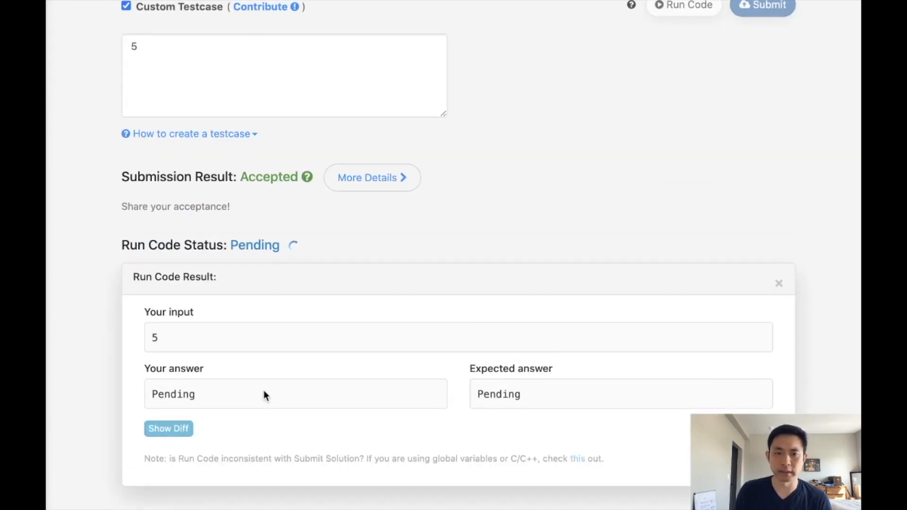
mouse_move(482, 438)
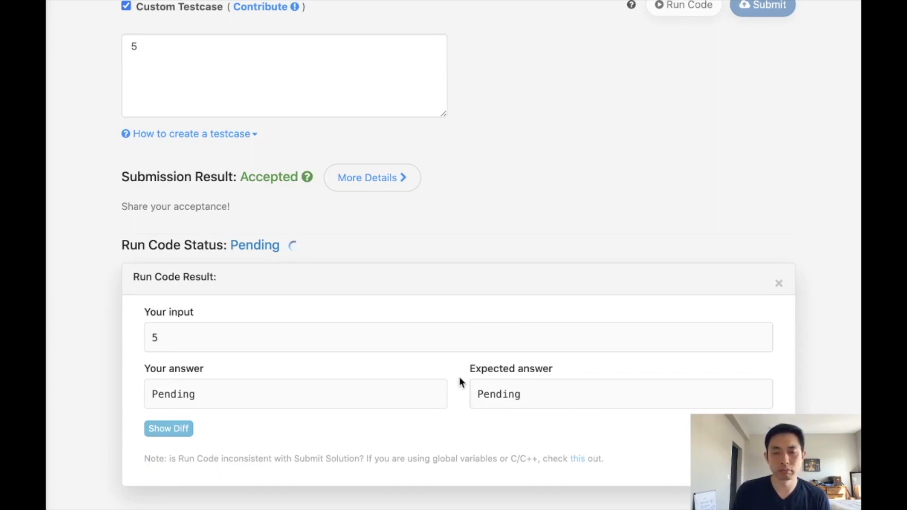
mouse_move(455, 380)
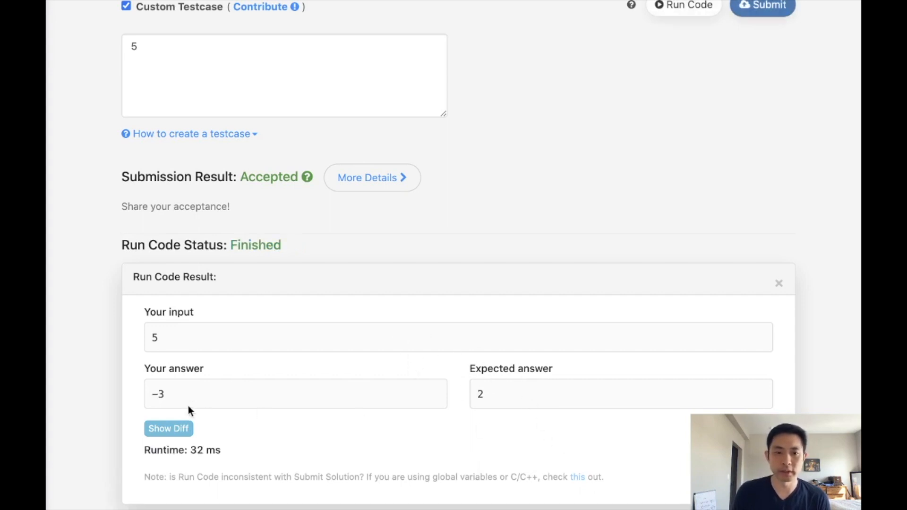
double_click(162, 394)
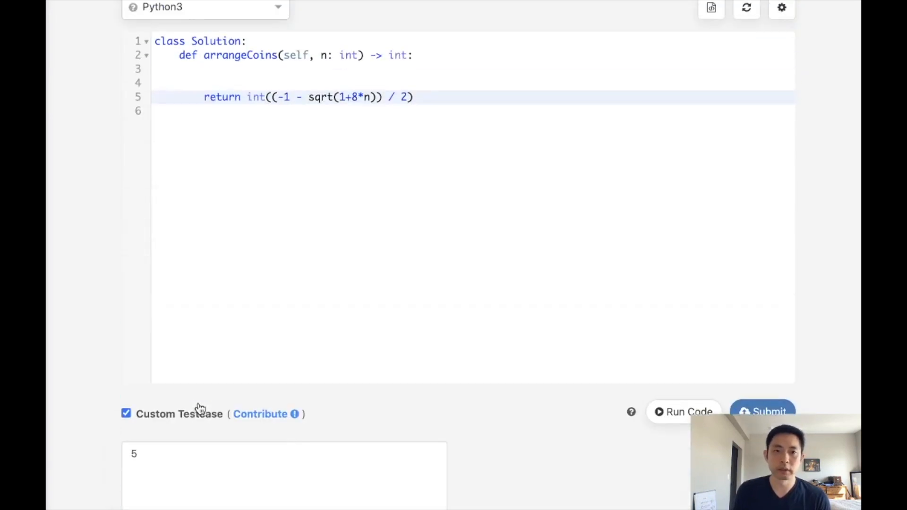
scroll(down, 3)
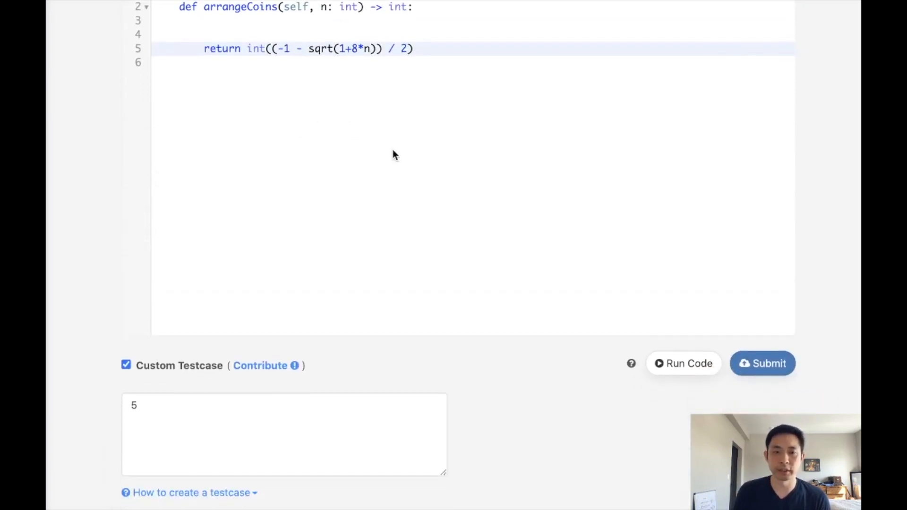